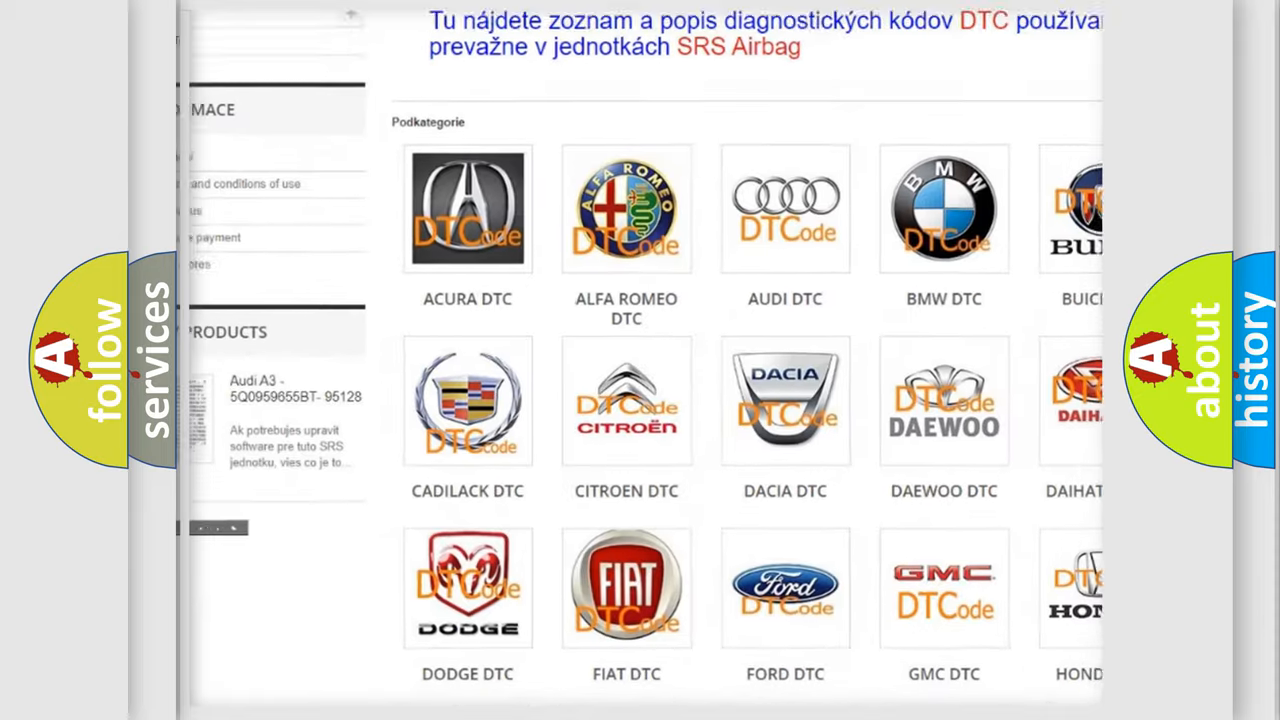
Step: Scroll the car-make DTC grid down to the Hummer through Mazda rows
scroll(down, 3)
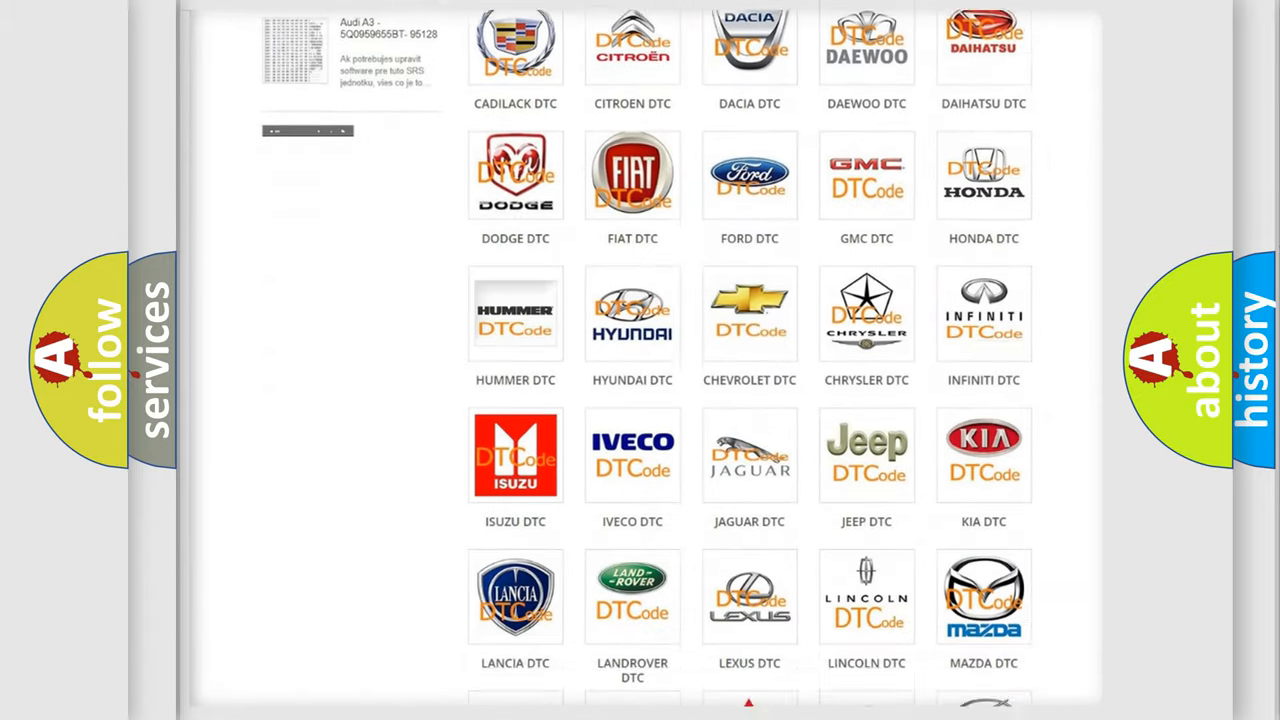
scroll(down, 3)
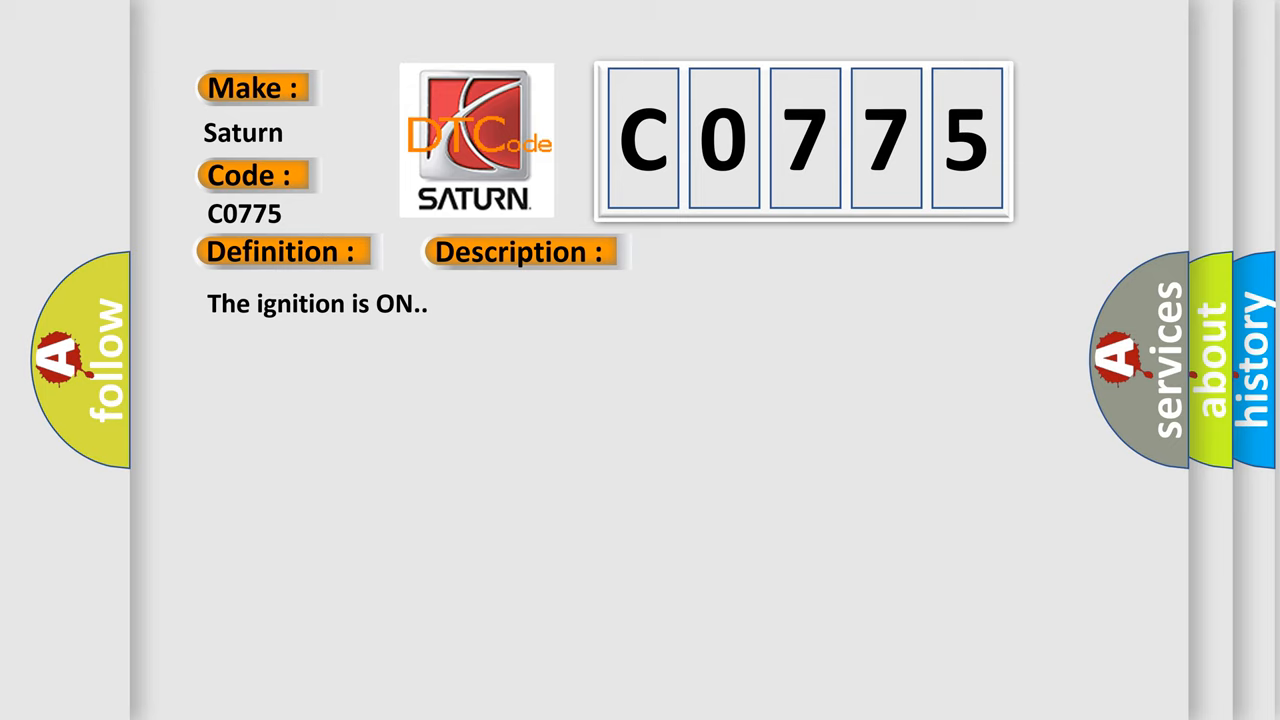
Step: Advance the Saturn C0775 presentation from its description to the cause card
click(736, 252)
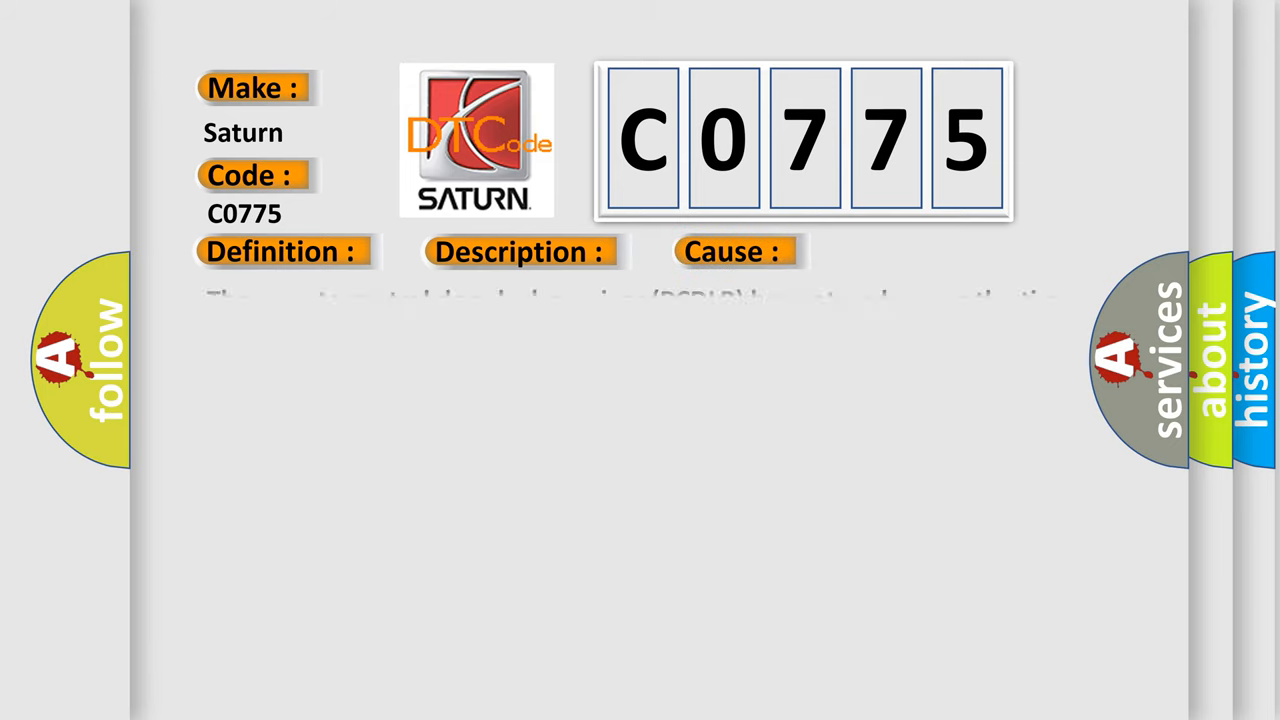